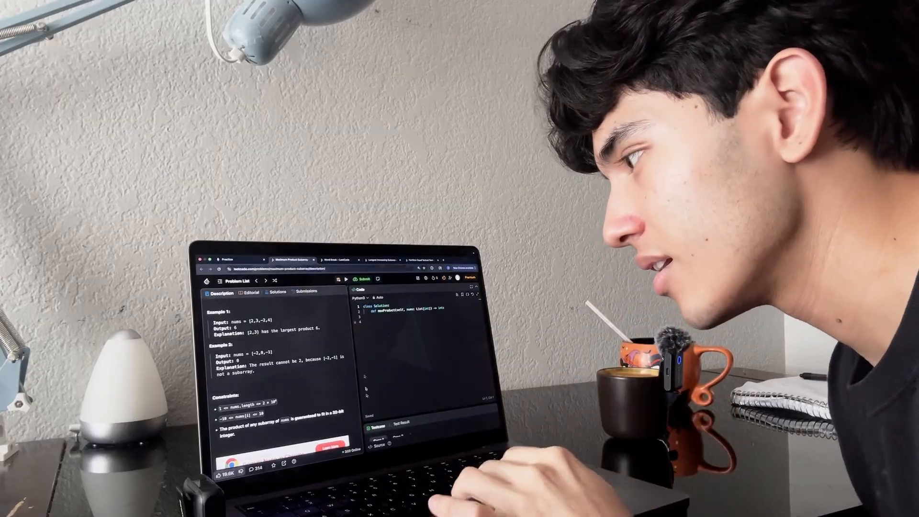
scroll("up", 3)
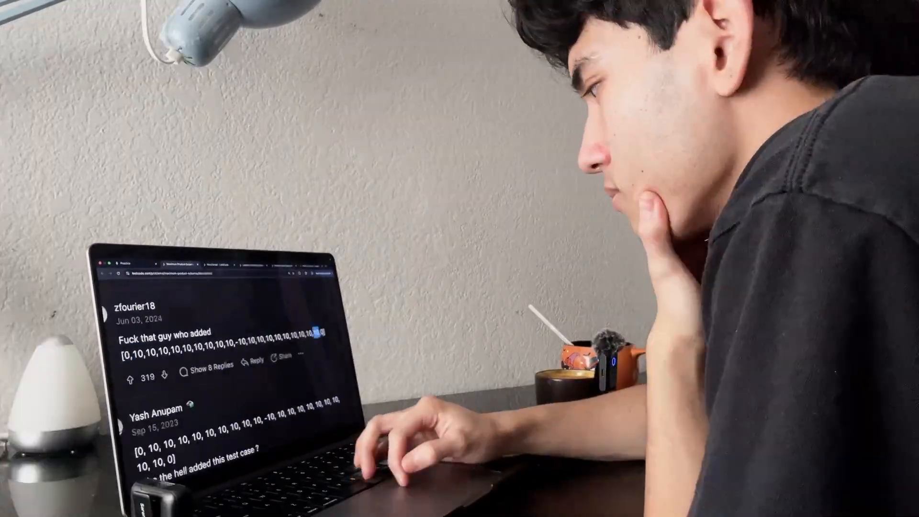
scroll("down", 3)
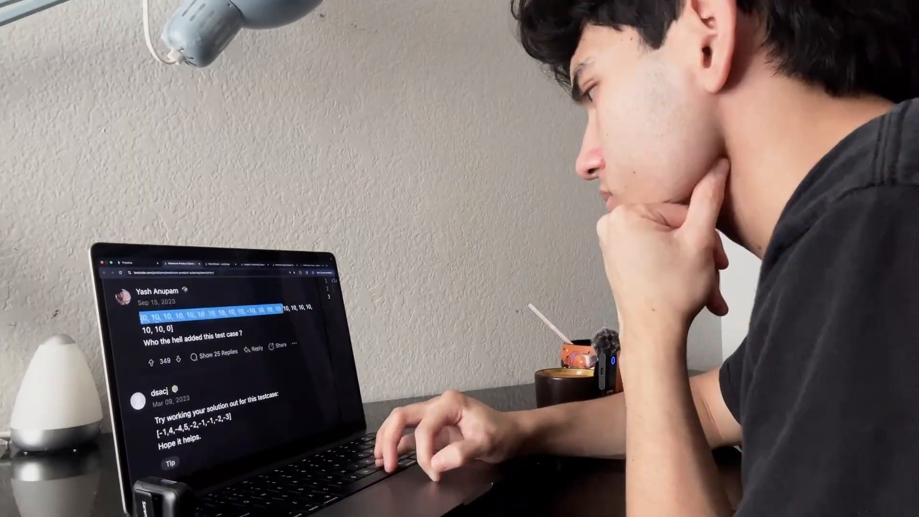